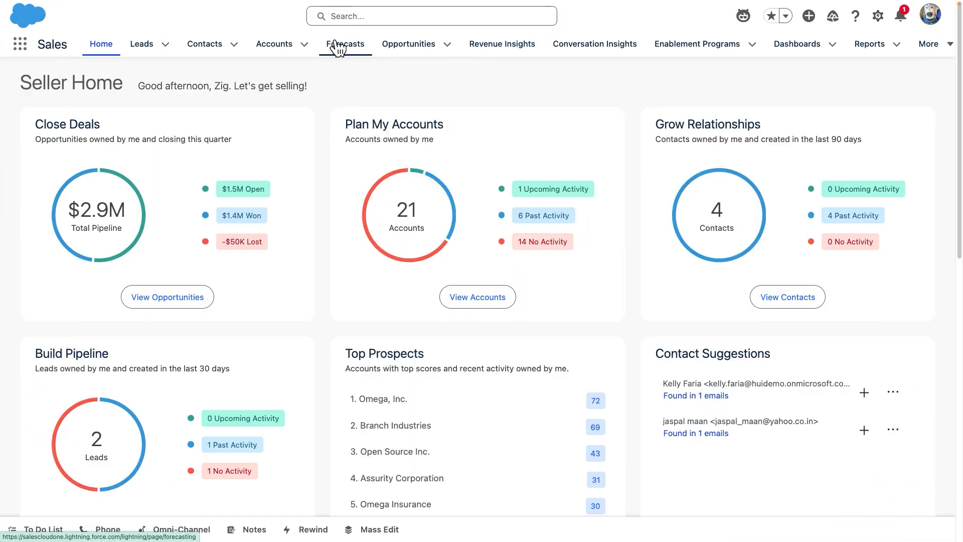
# Step: Open Forecasts to show Zig Zebra's January FY 2025 opportunity revenue totals and opportunities
pyautogui.click(345, 44)
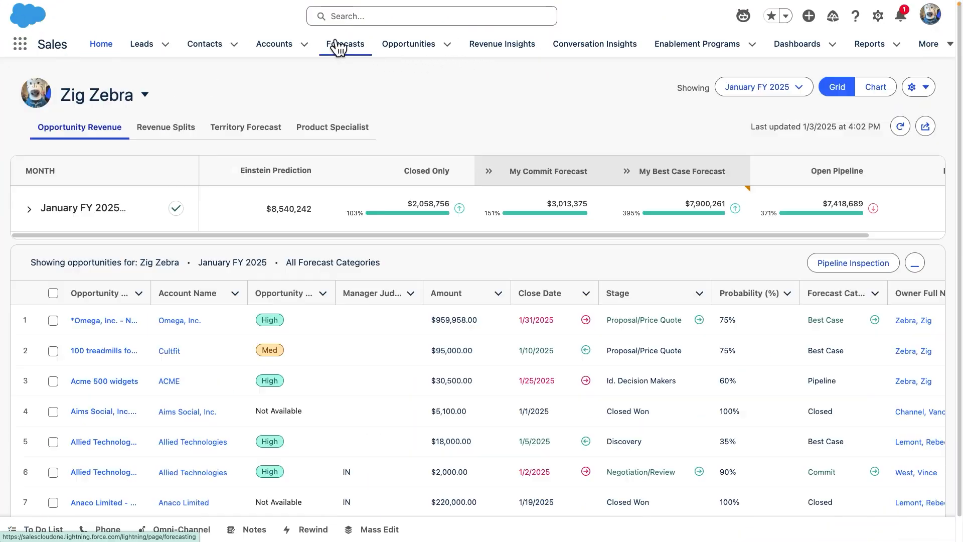
pyautogui.click(345, 43)
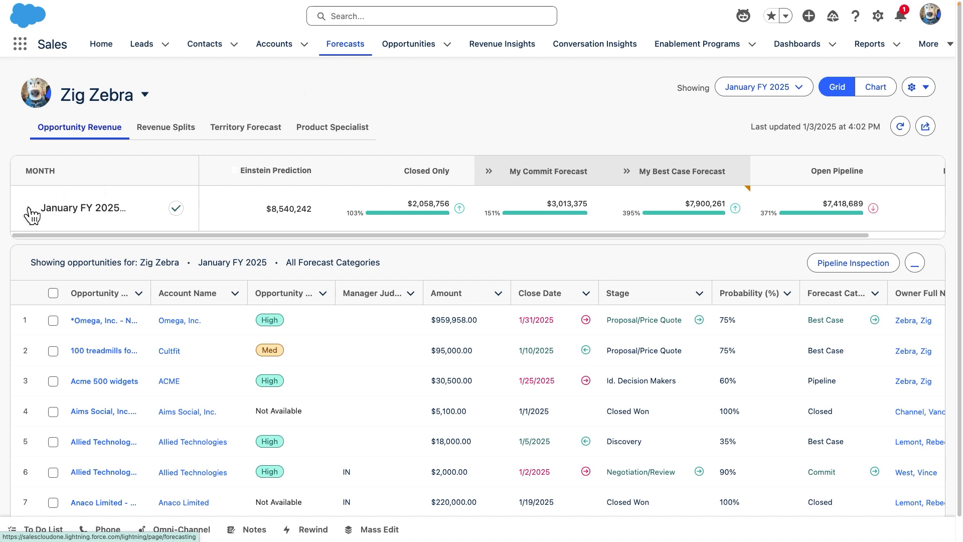
pyautogui.click(83, 208)
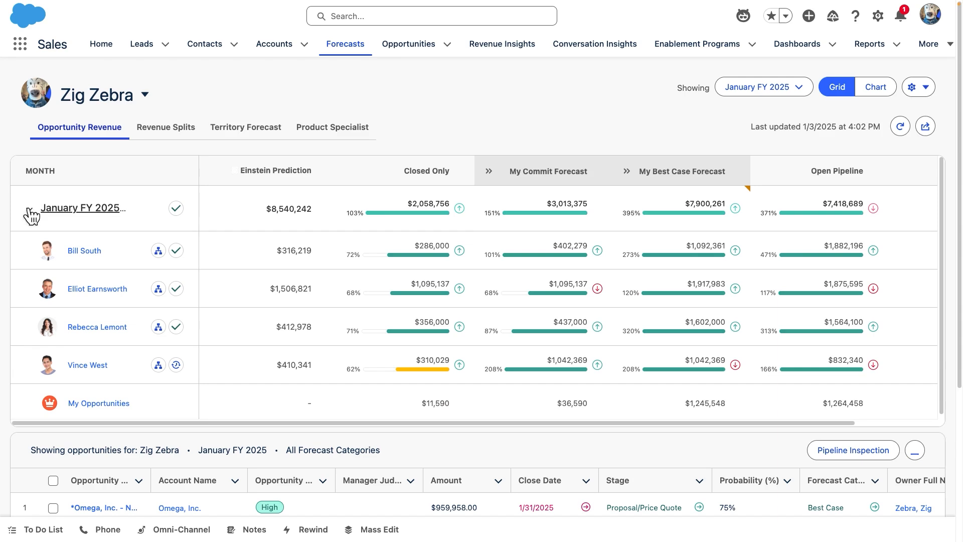
pyautogui.click(597, 289)
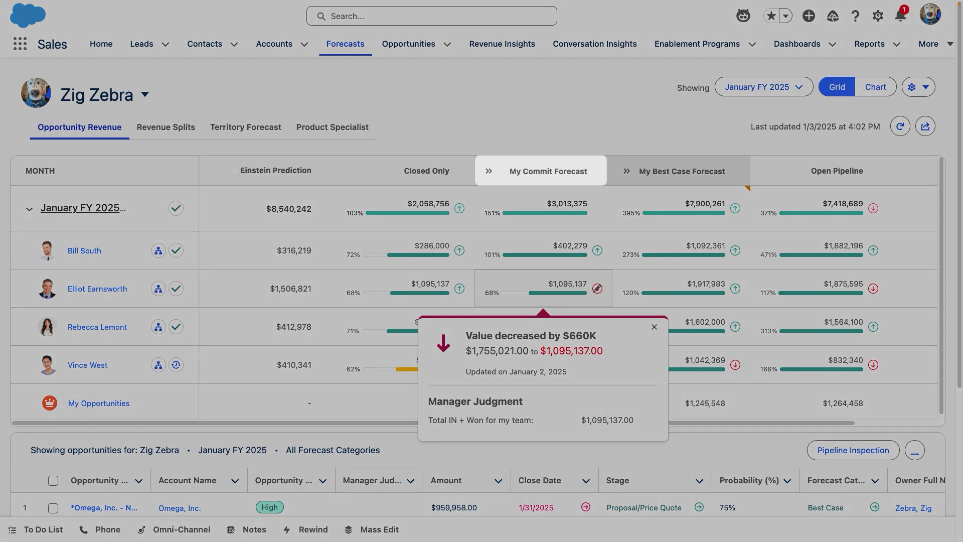
pyautogui.moveTo(536, 207)
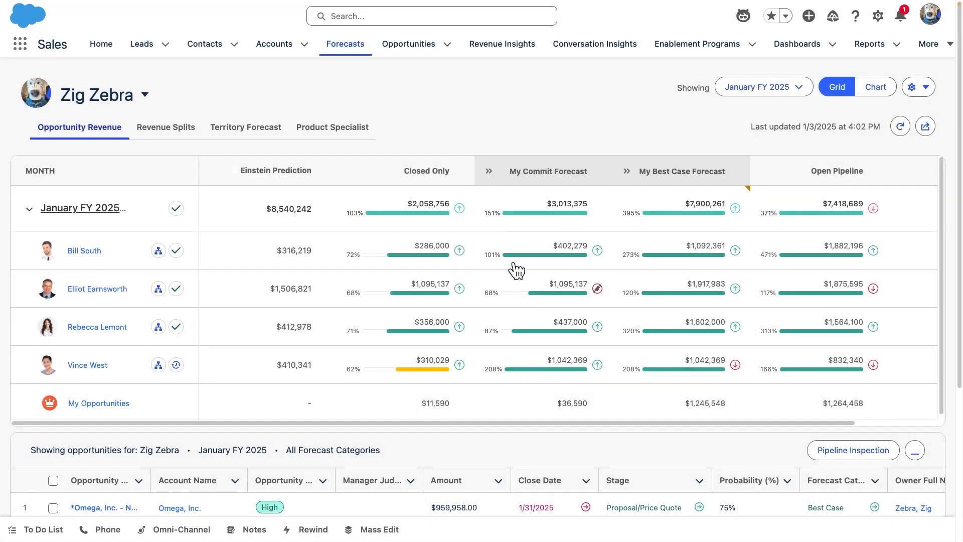
# Step: Review Einstein Prediction details for the team's $8,540,242.10 January forecast, then close them
pyautogui.click(289, 208)
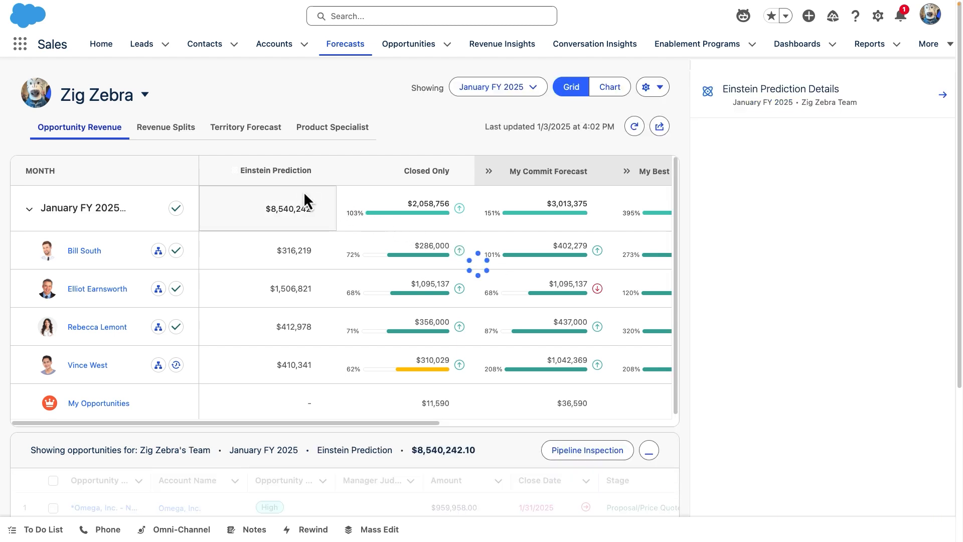
pyautogui.click(276, 208)
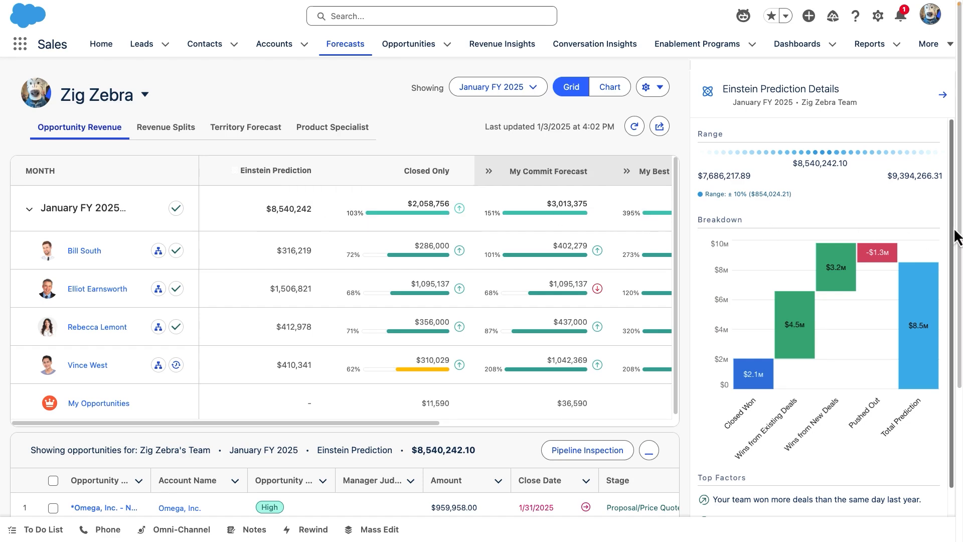
pyautogui.scroll(-3)
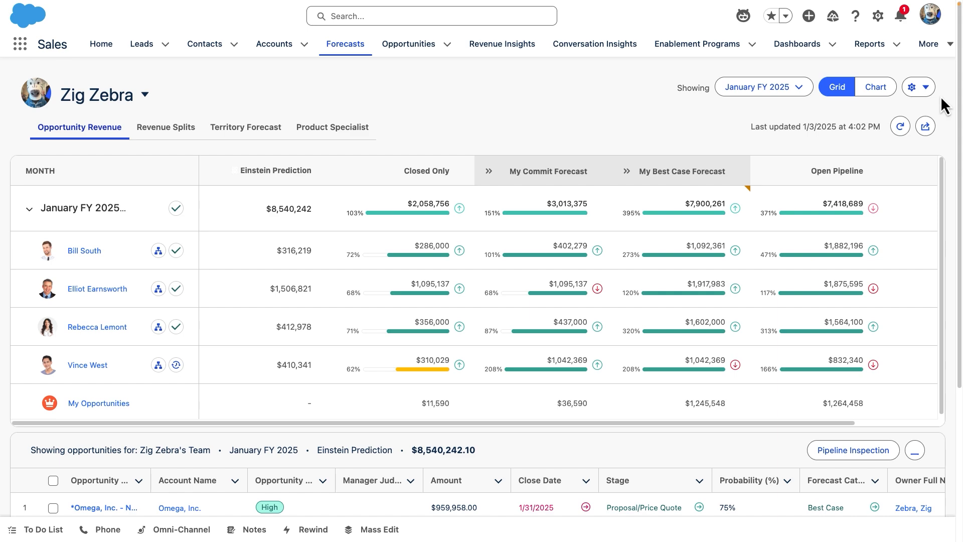
# Step: List the team's January Open Pipeline opportunities totalling $1,264,458.00
pyautogui.click(913, 87)
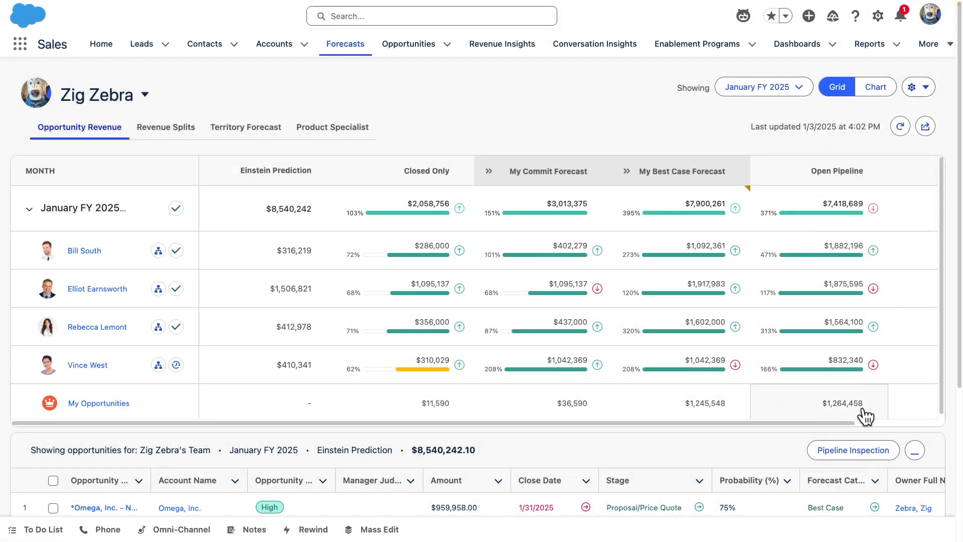
pyautogui.hscroll(3)
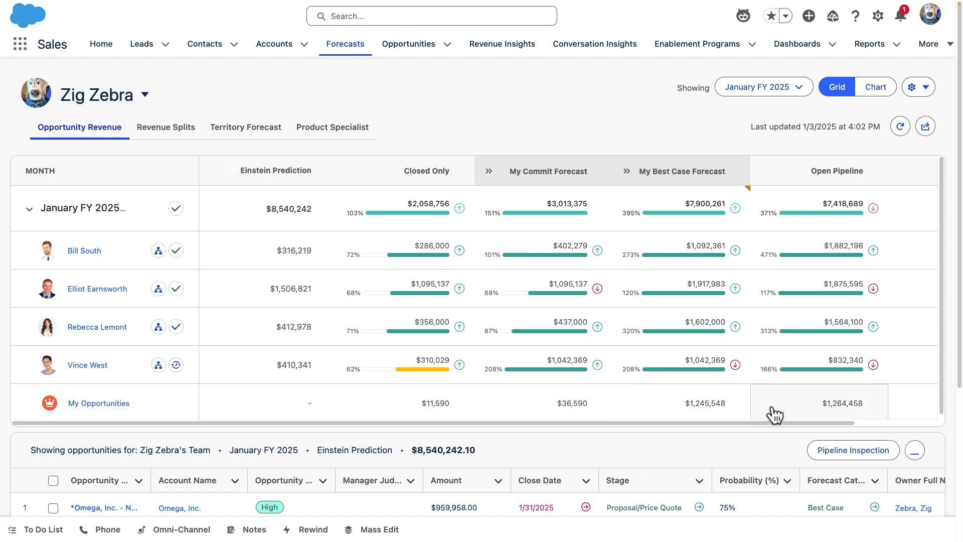
pyautogui.click(842, 403)
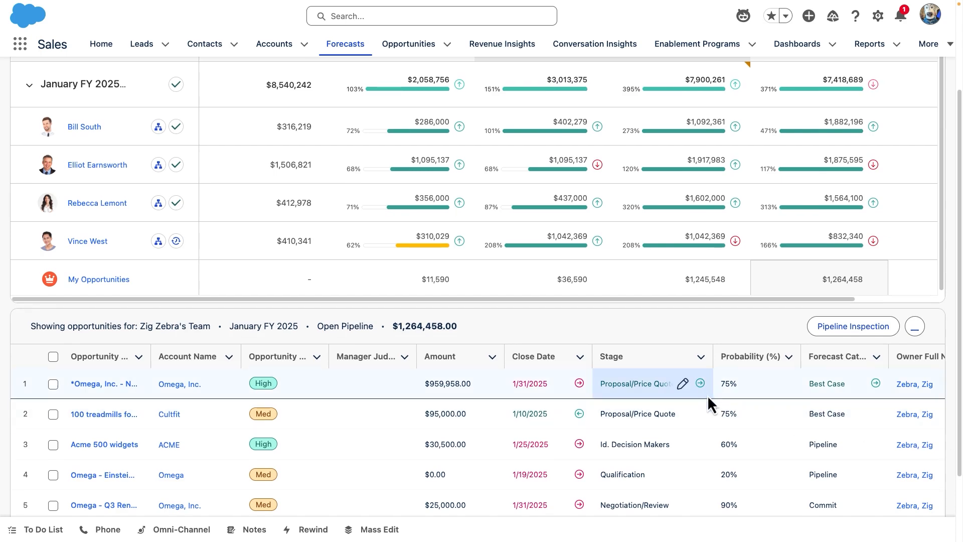
pyautogui.click(700, 383)
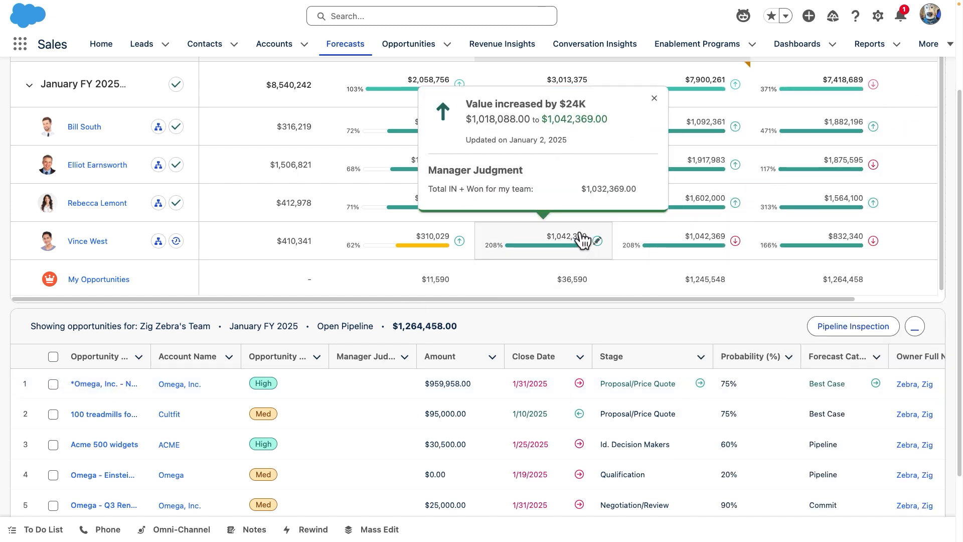
pyautogui.click(543, 240)
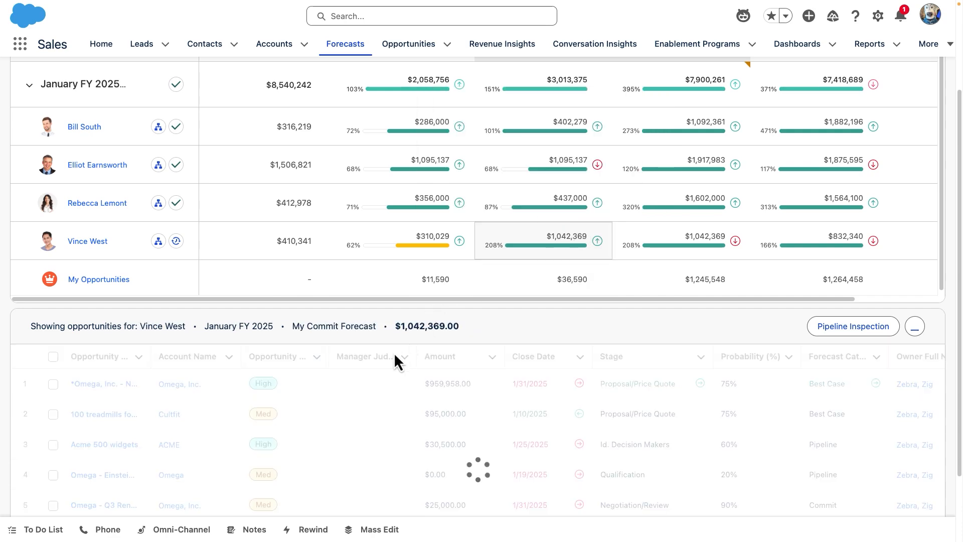
pyautogui.click(401, 356)
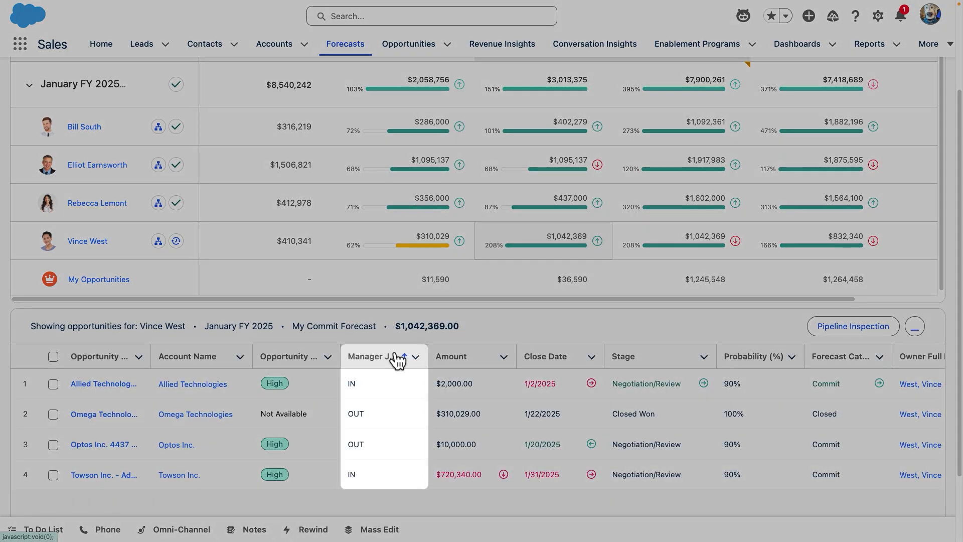
pyautogui.click(398, 356)
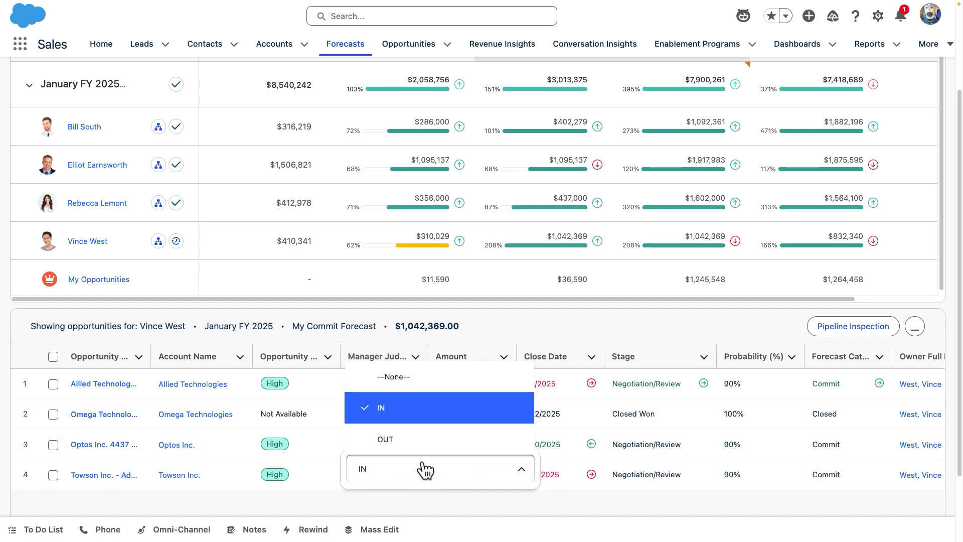
pyautogui.click(386, 438)
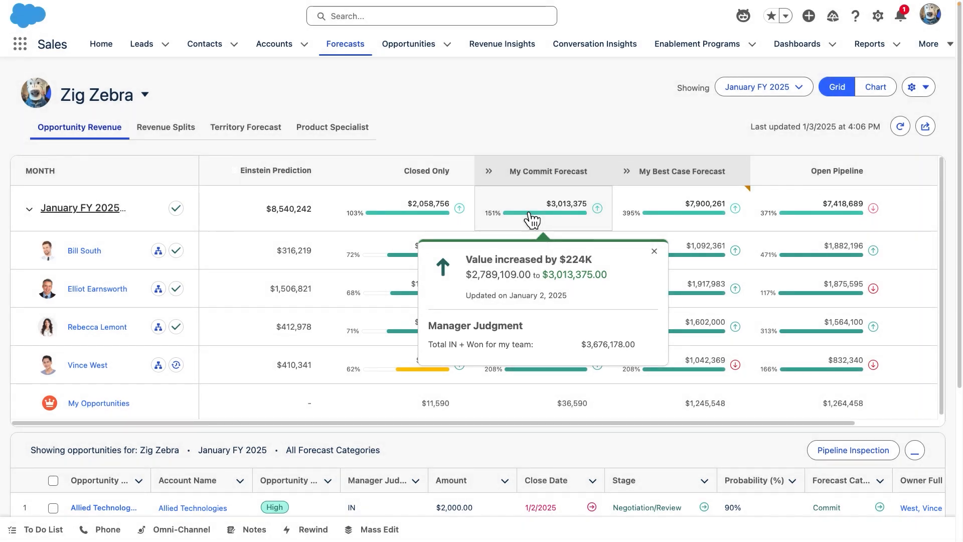
# Step: Adjust the January commit forecast to $4,013,375 with note 'Strong oppties in the pipeline'
pyautogui.click(654, 251)
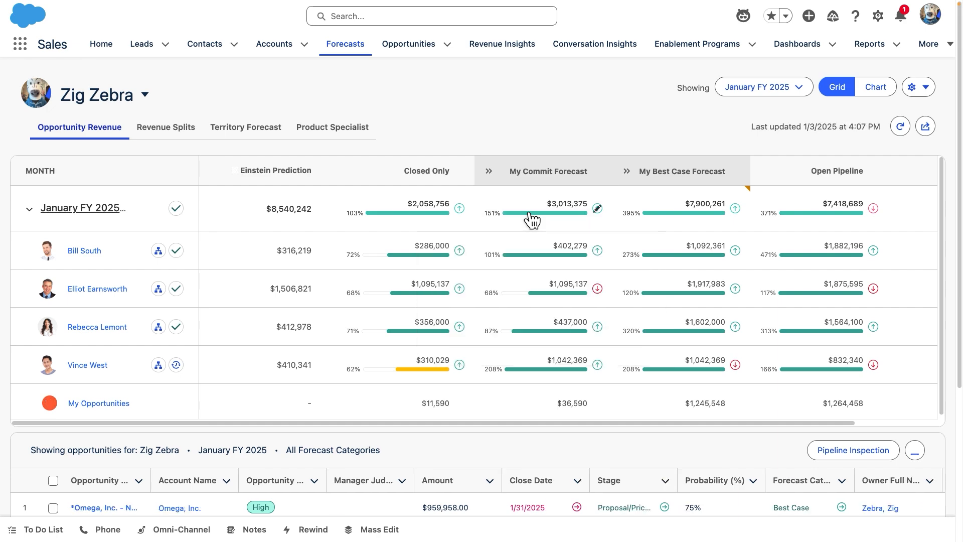
pyautogui.click(596, 208)
pyautogui.write('$4,013,375.00')
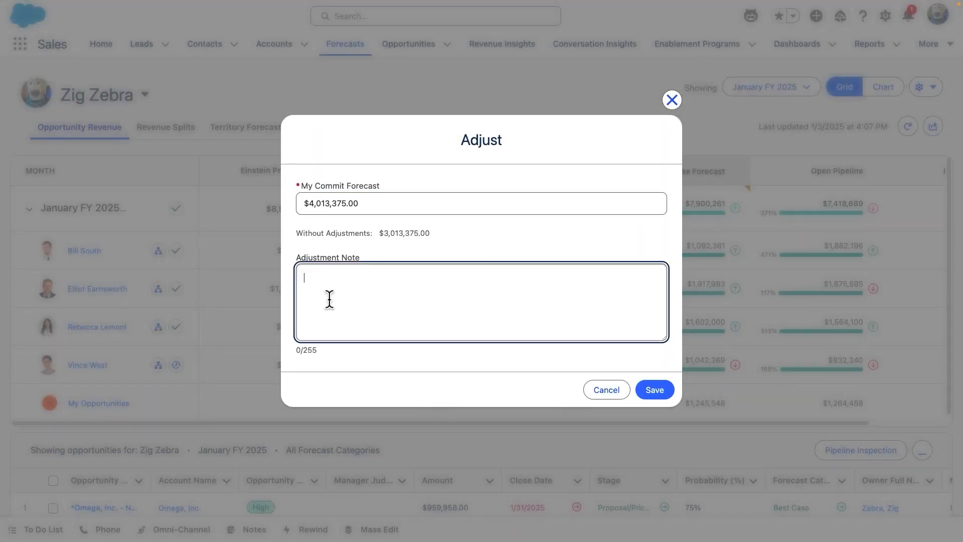
pyautogui.write('Strong oppties in th')
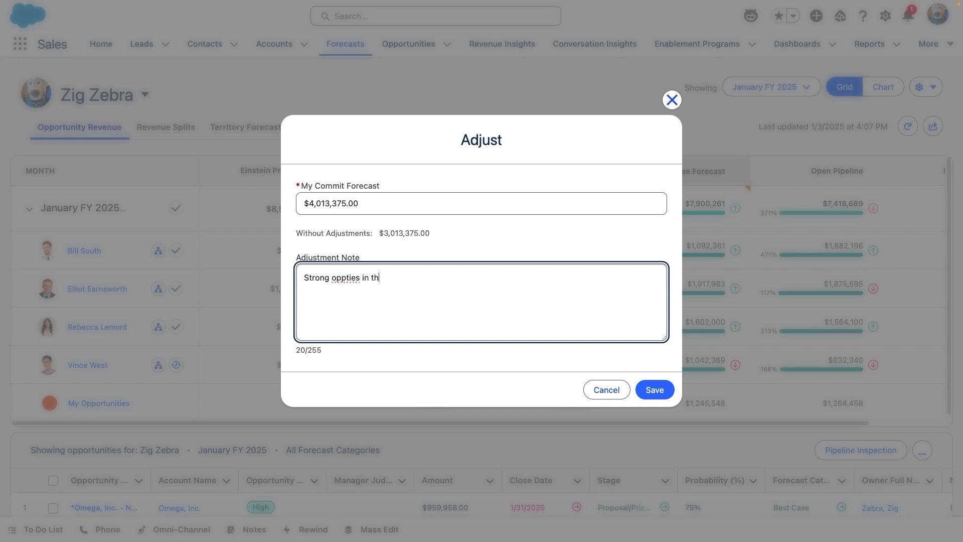
pyautogui.write('e pipeline')
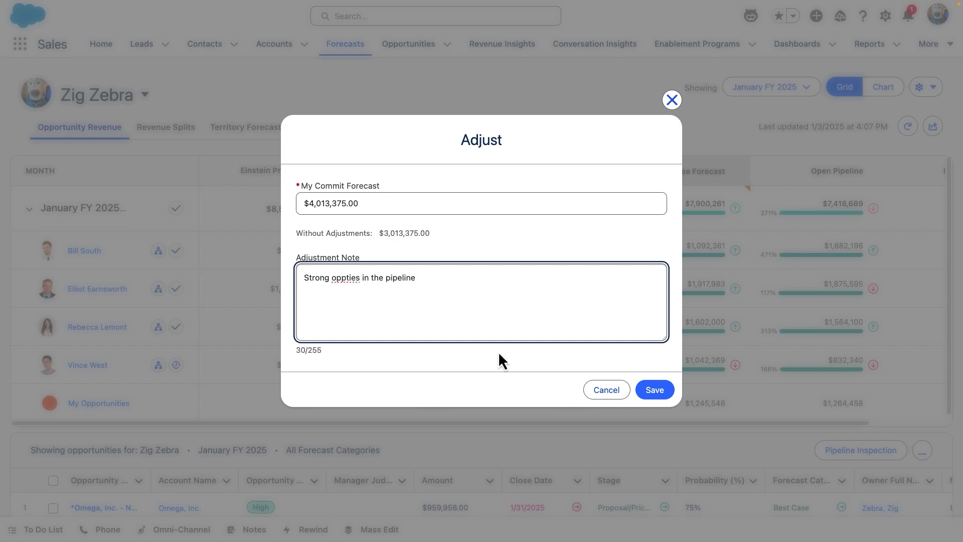
pyautogui.click(653, 390)
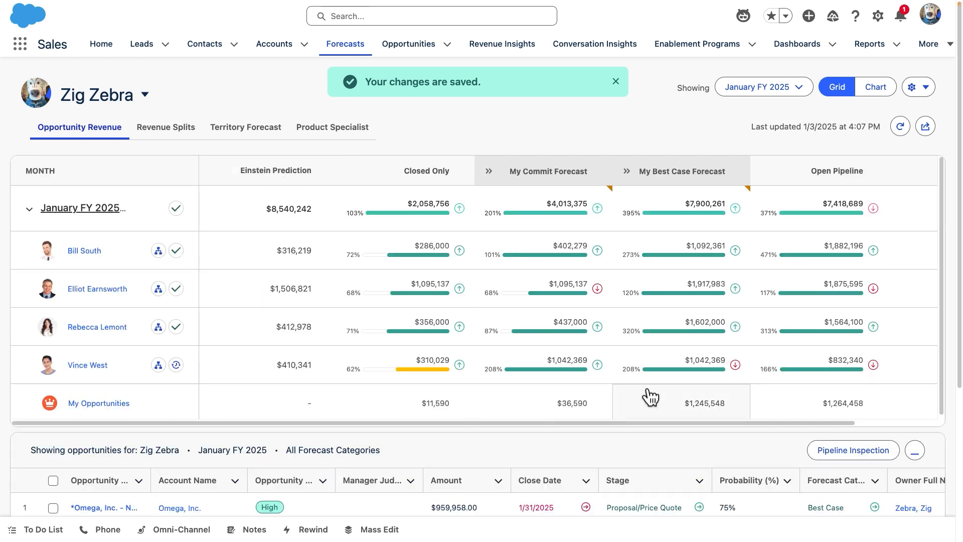
pyautogui.moveTo(175, 208)
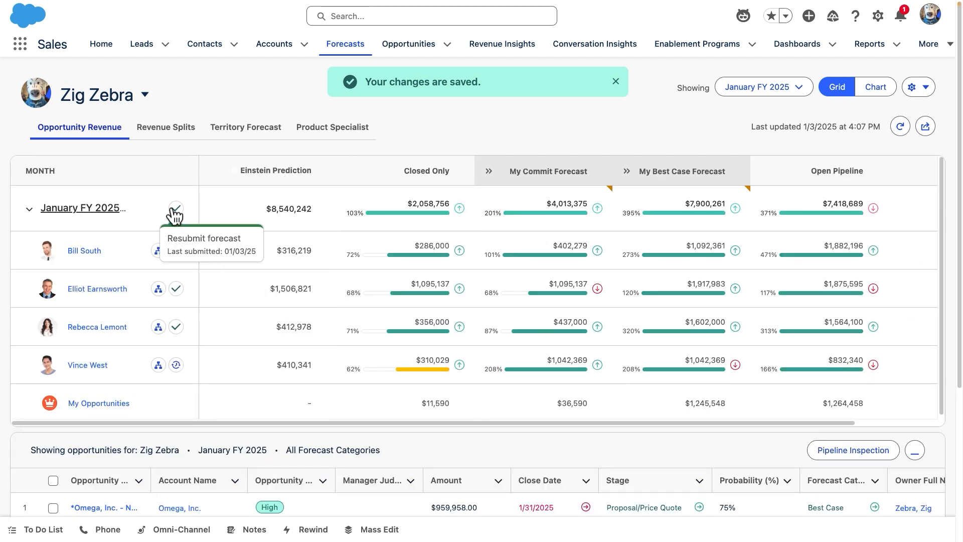
pyautogui.click(176, 207)
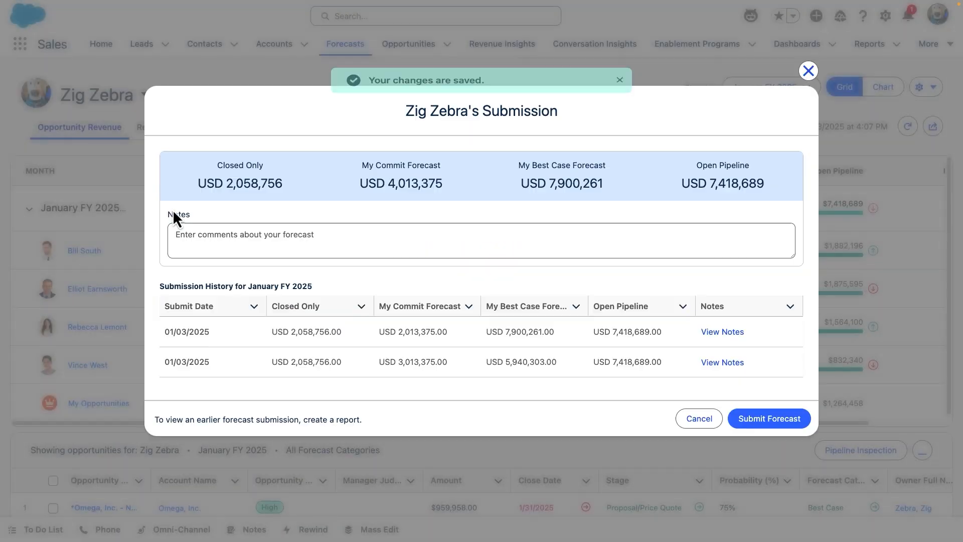
pyautogui.write('Looking like a solid start')
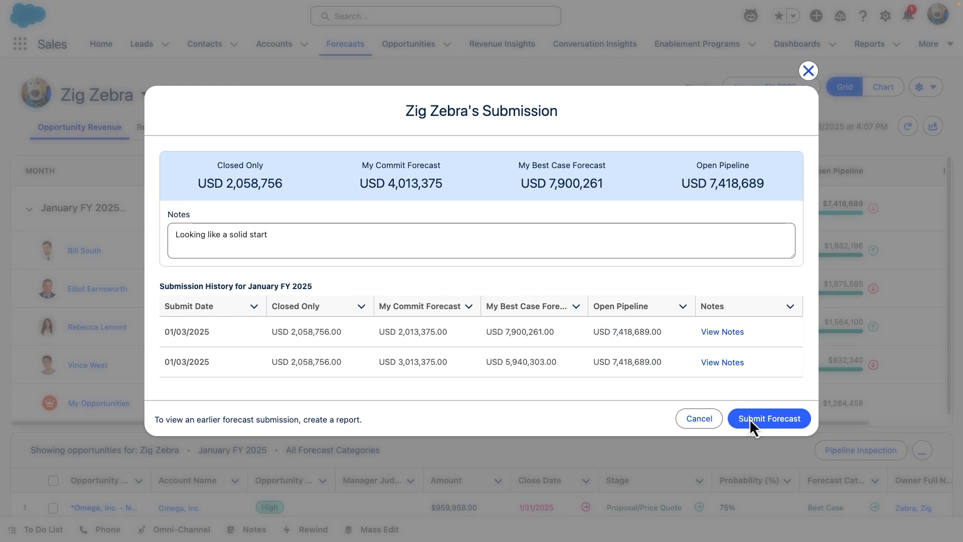
pyautogui.click(768, 418)
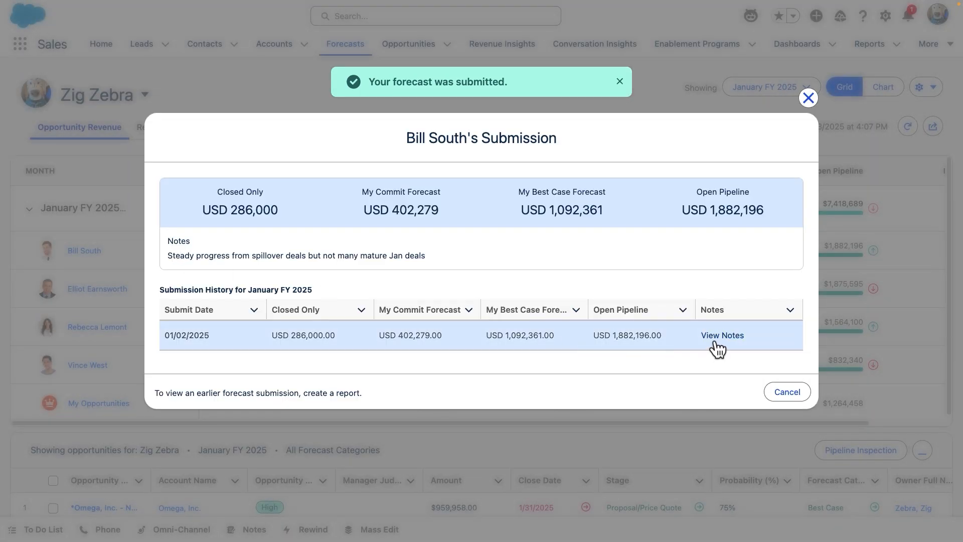
pyautogui.click(722, 335)
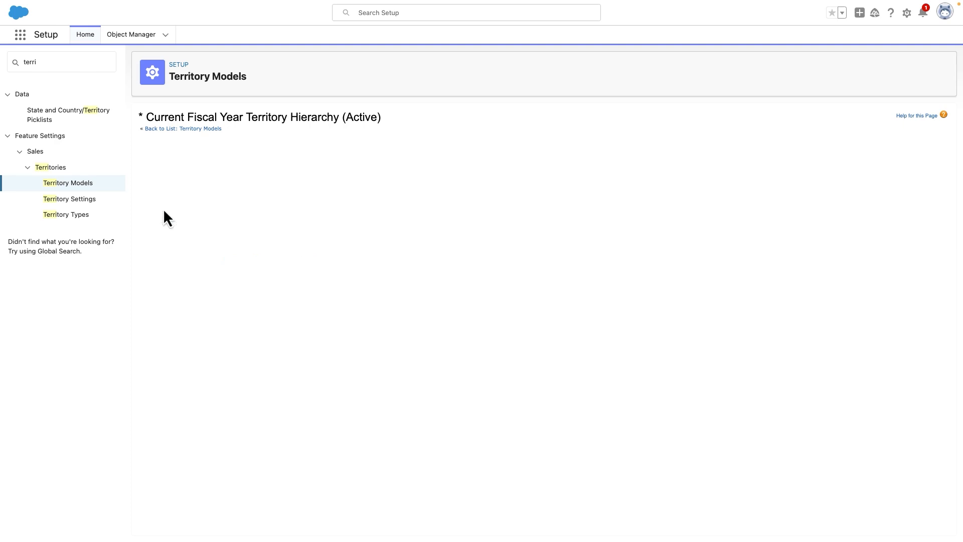
# Step: Expand the AMER and United States territories in the Current Fiscal Year hierarchy
pyautogui.click(259, 117)
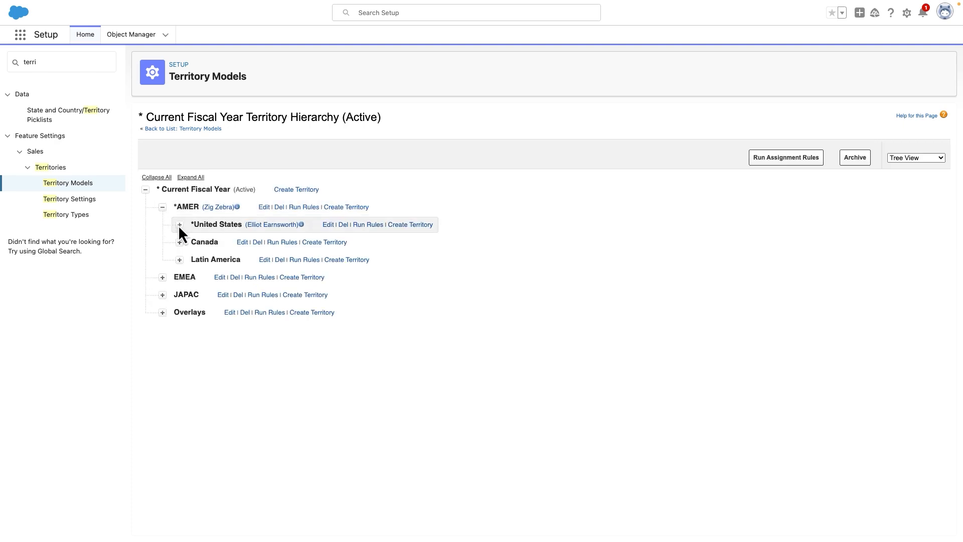
pyautogui.click(180, 224)
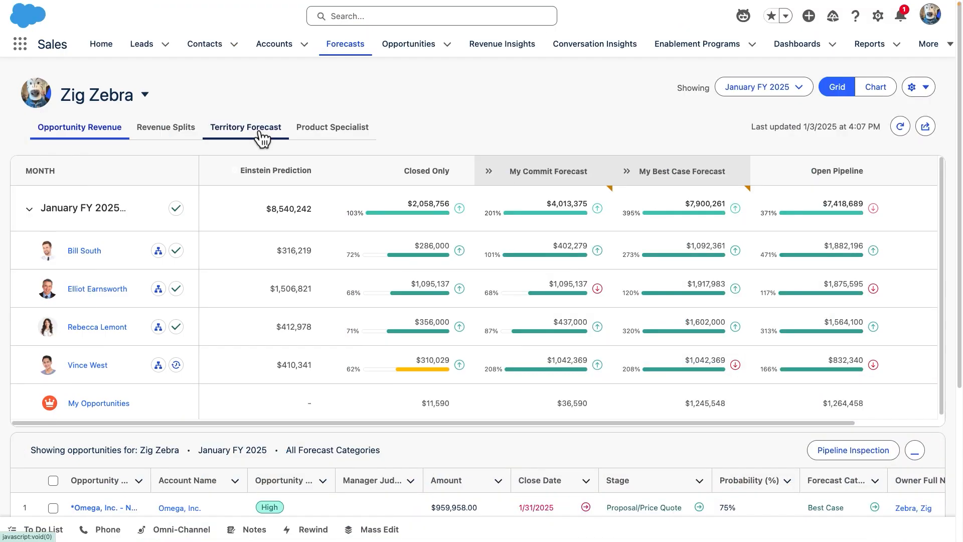
# Step: Drill into the United States territory's January FY 2025 East, Healthcare and West forecasts
pyautogui.click(245, 127)
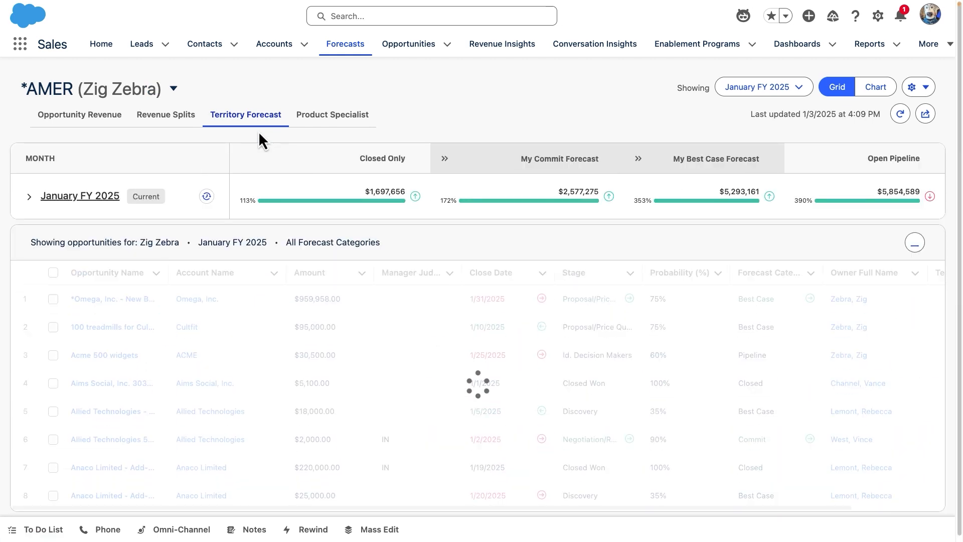
pyautogui.click(28, 196)
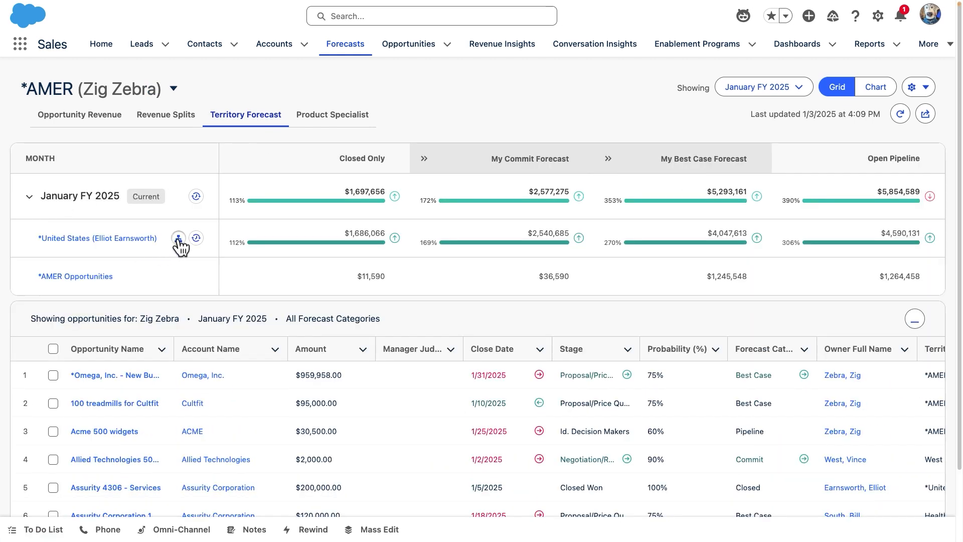
pyautogui.click(178, 238)
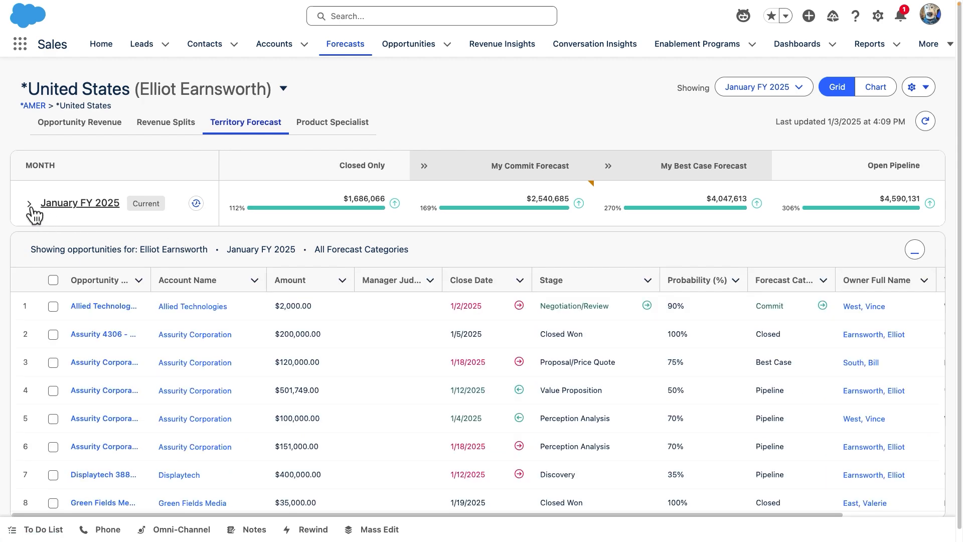
pyautogui.click(29, 202)
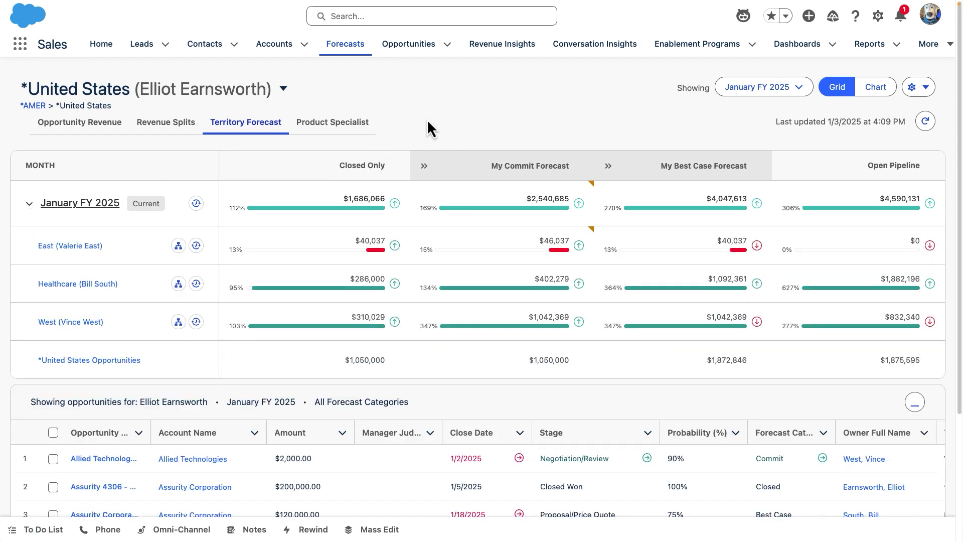
pyautogui.moveTo(442, 118)
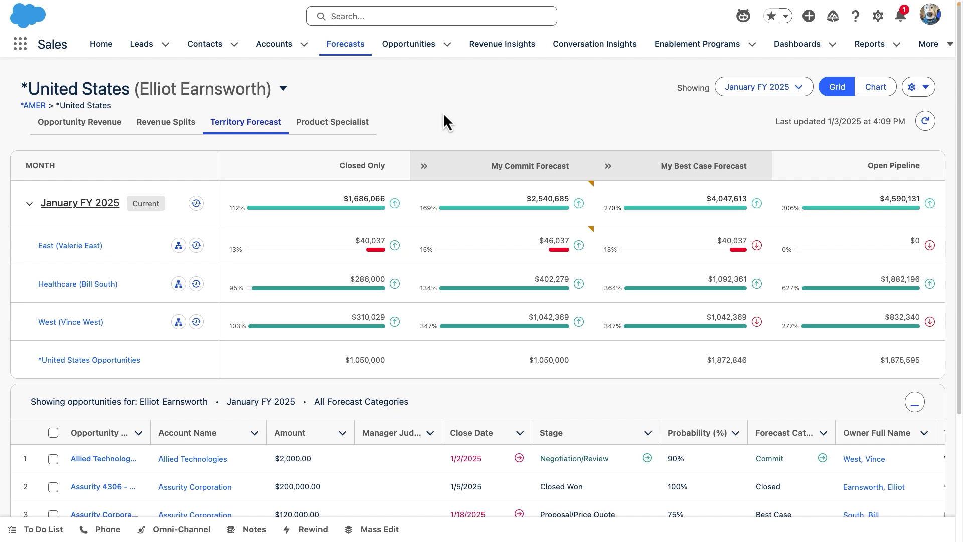
# Step: Inspect East's $46,037 commit adjustment, then close the Adjust dialog
pyautogui.click(577, 245)
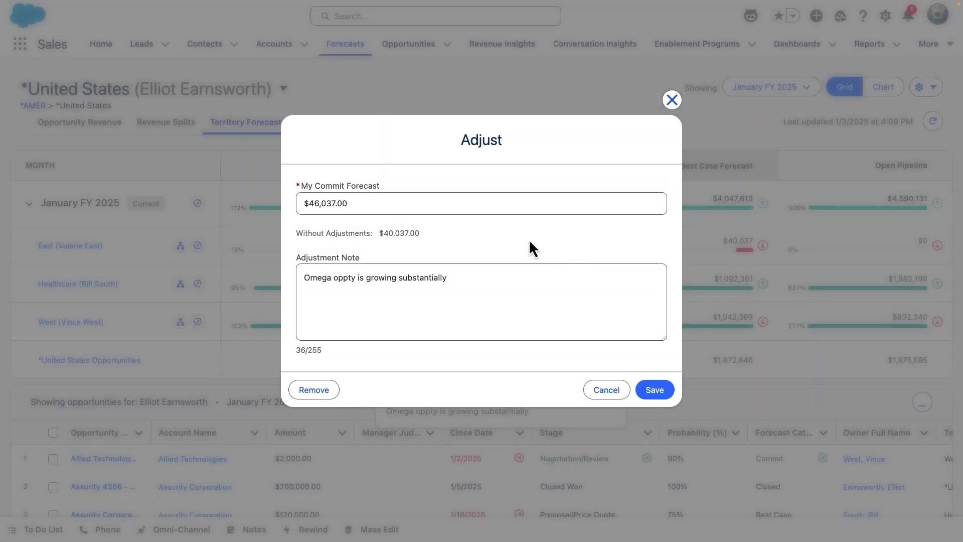
pyautogui.click(481, 203)
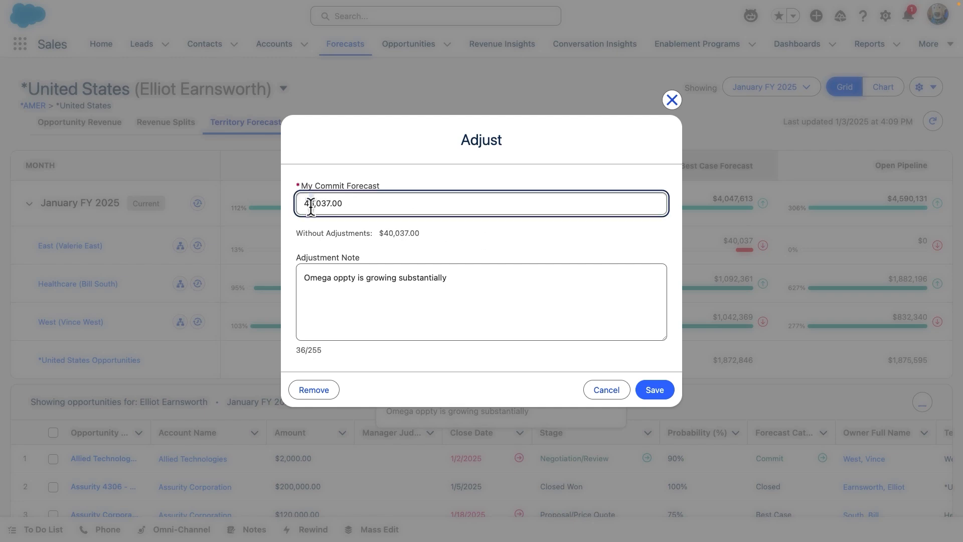
pyautogui.click(653, 389)
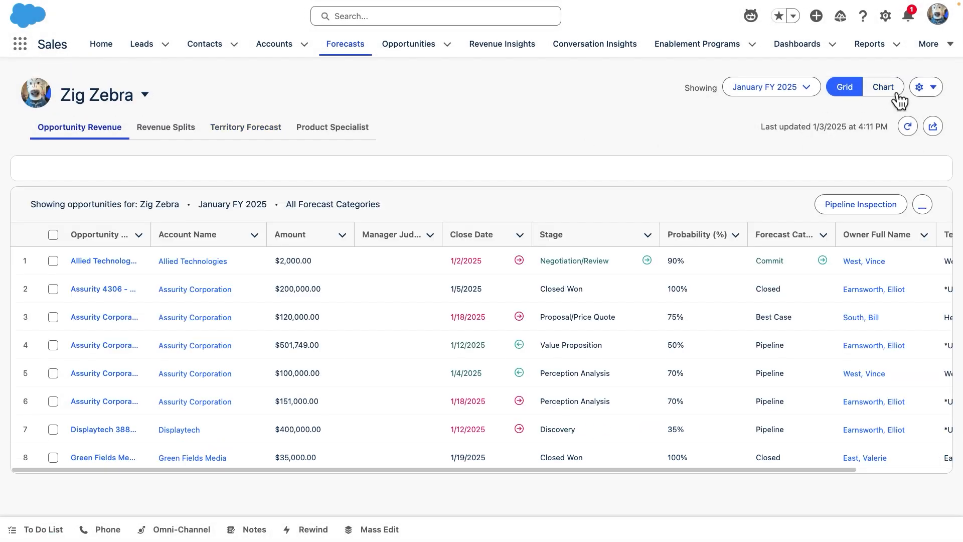
# Step: Switch Zig Zebra's forecast to the Weekly Changes chart showing $4M commit and $59K gap
pyautogui.click(881, 87)
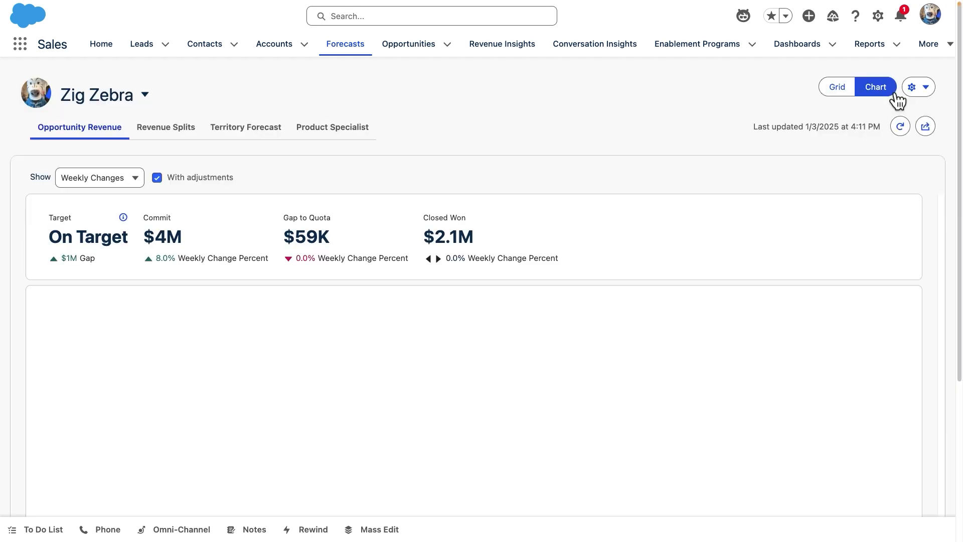
pyautogui.click(875, 87)
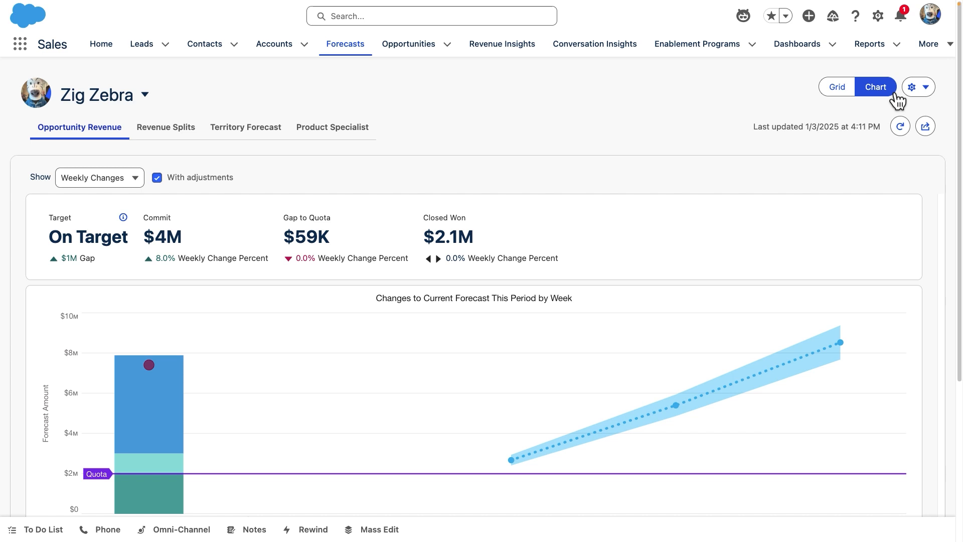
pyautogui.scroll(-3)
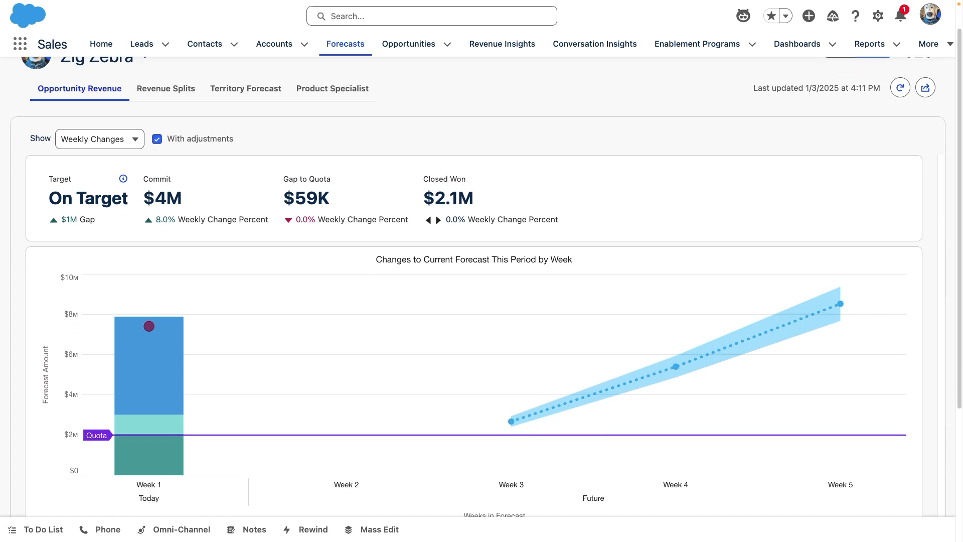
pyautogui.moveTo(361, 295)
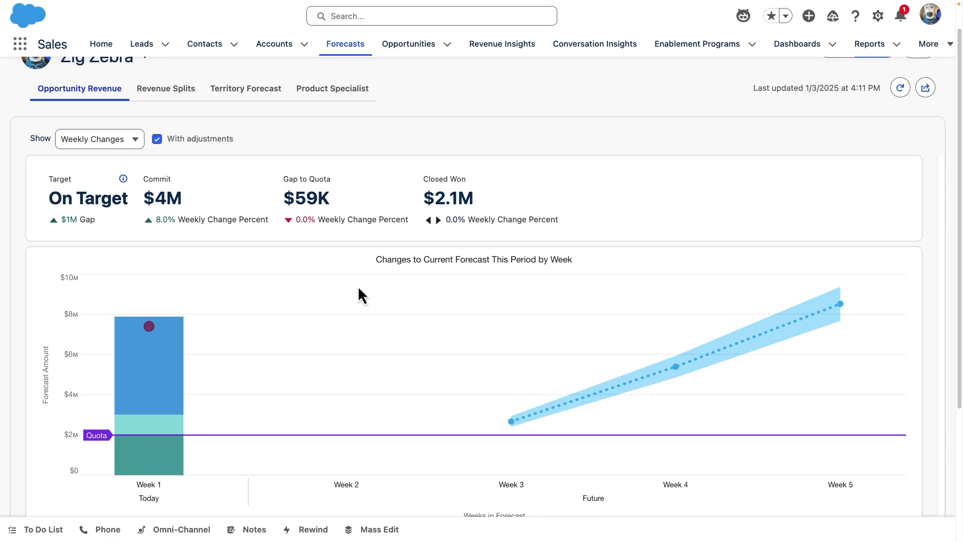
pyautogui.moveTo(175, 438)
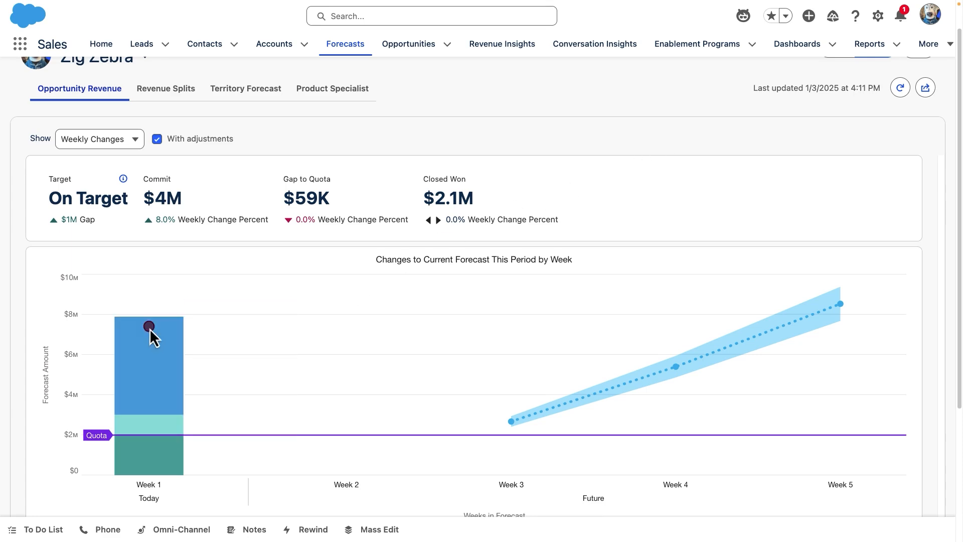
pyautogui.moveTo(148, 326)
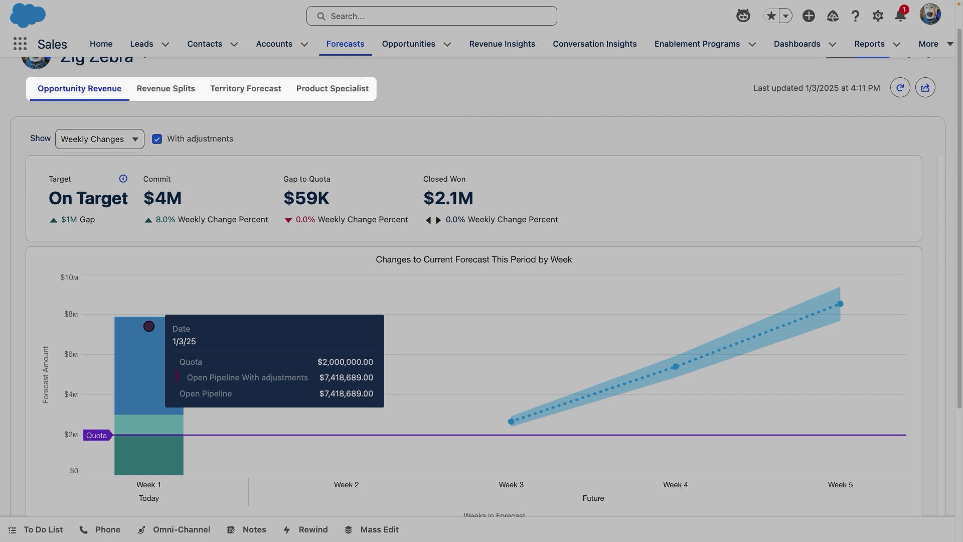
# Step: Change the chart to Monthly Trends, showing 103% quota attainment and $2.1M closed won
pyautogui.click(98, 139)
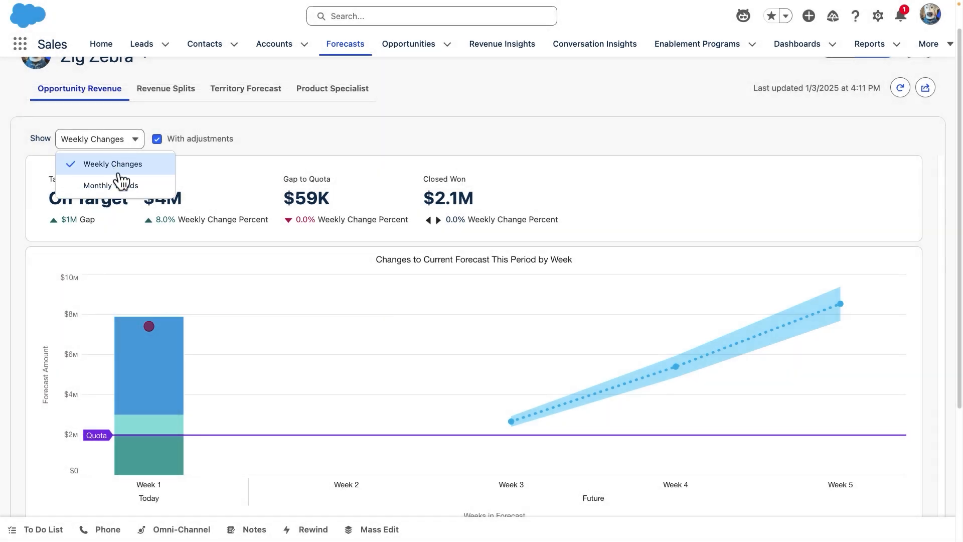
pyautogui.click(110, 185)
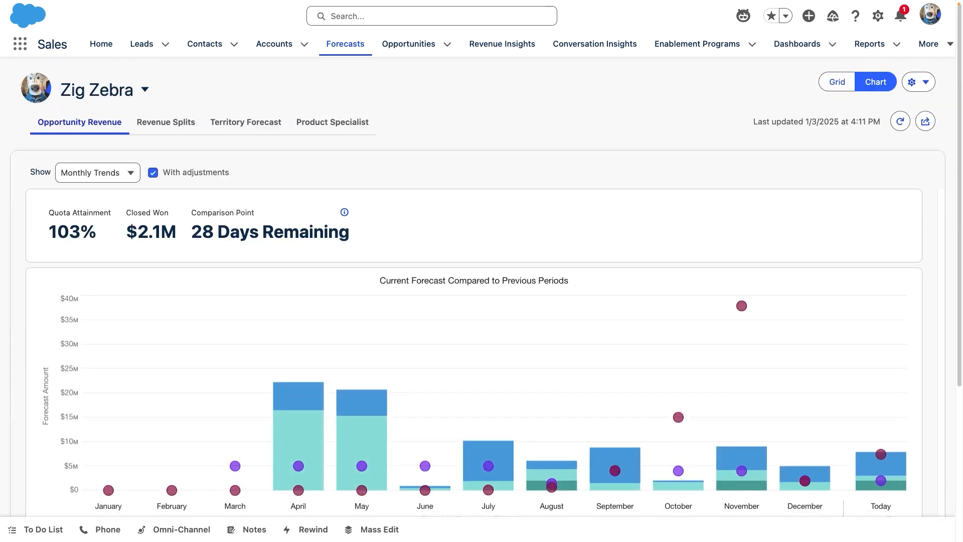
pyautogui.scroll(-3)
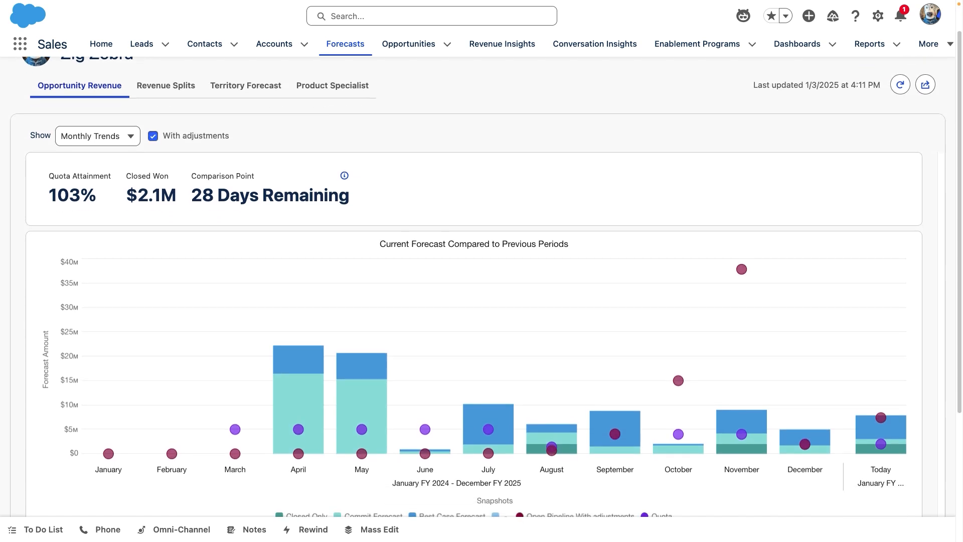